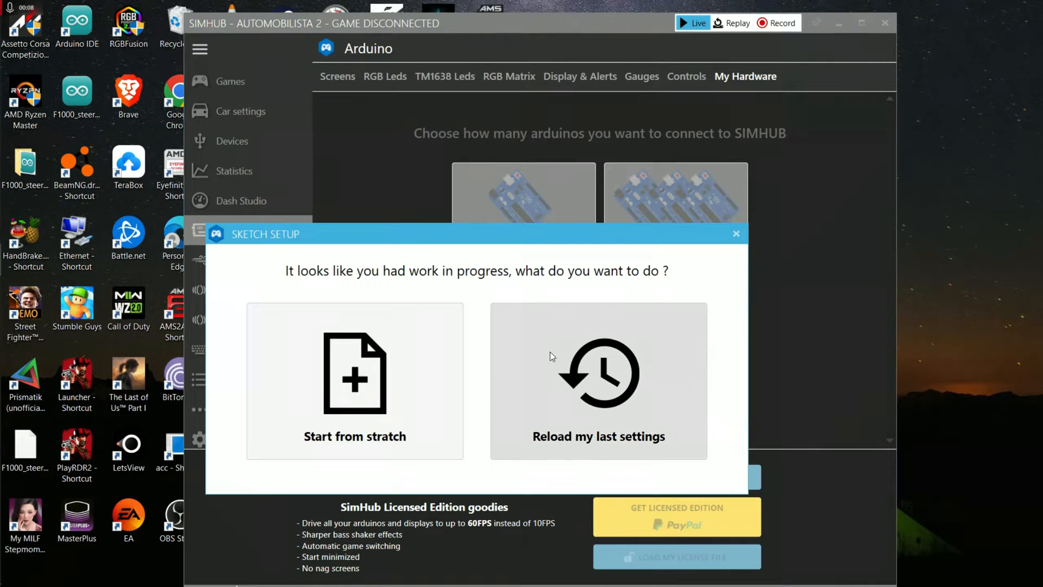
- Reload the last sketch settings, target COM7 - USB-SERIAL CH340, and start the upload to the Arduino
left_click(598, 382)
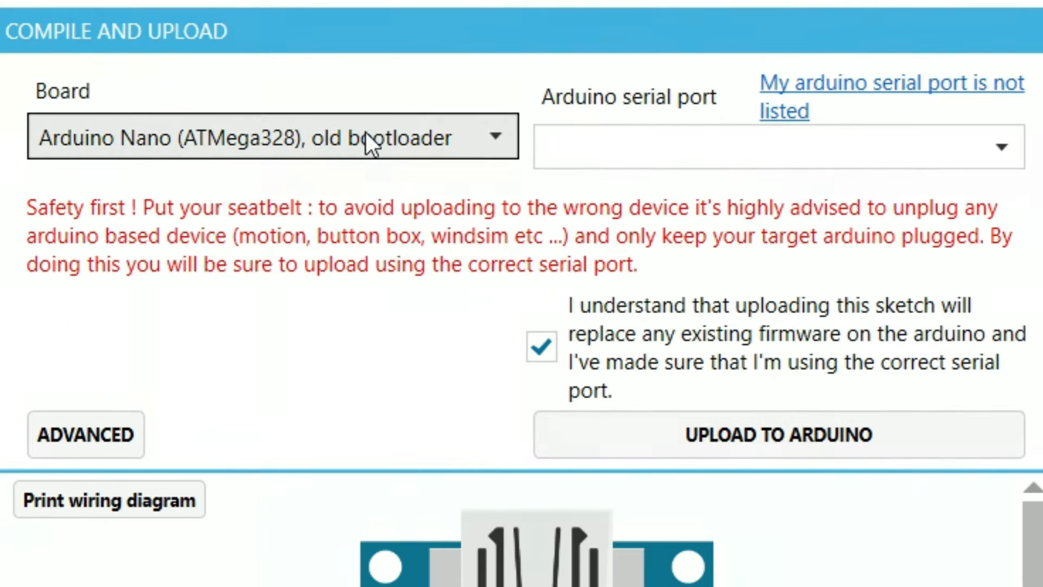
left_click(778, 147)
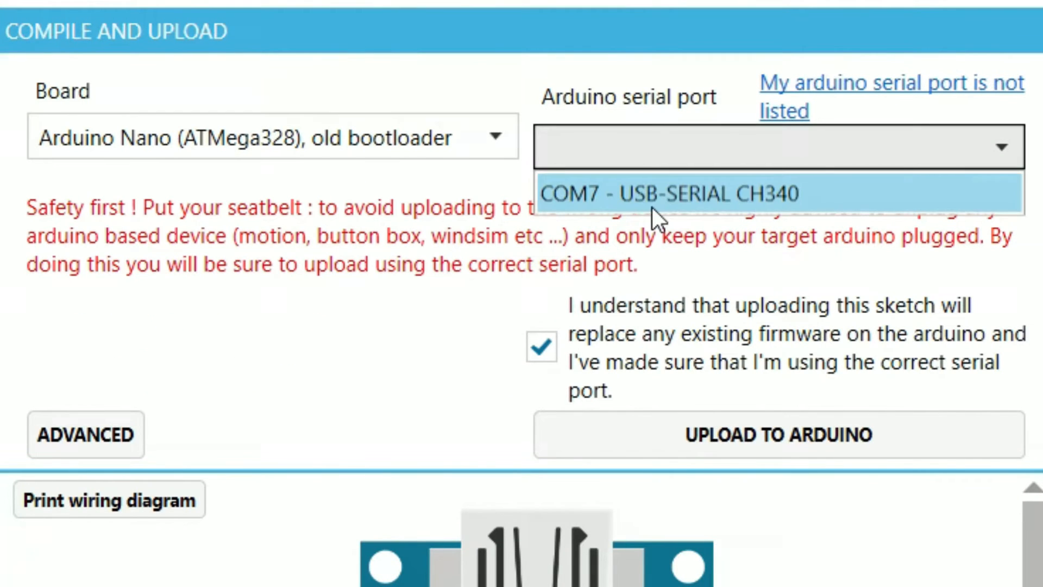
left_click(664, 194)
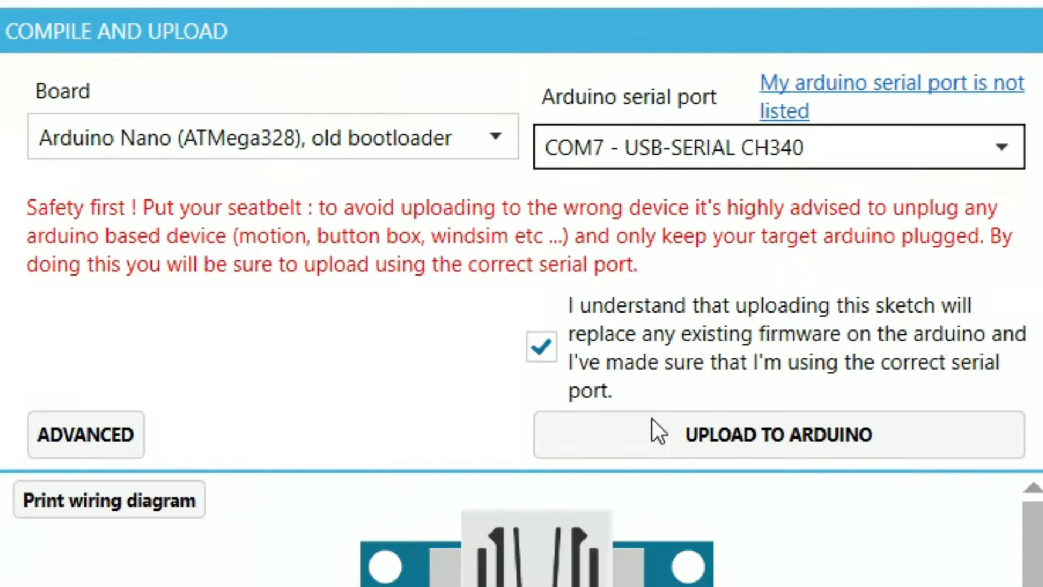
left_click(776, 434)
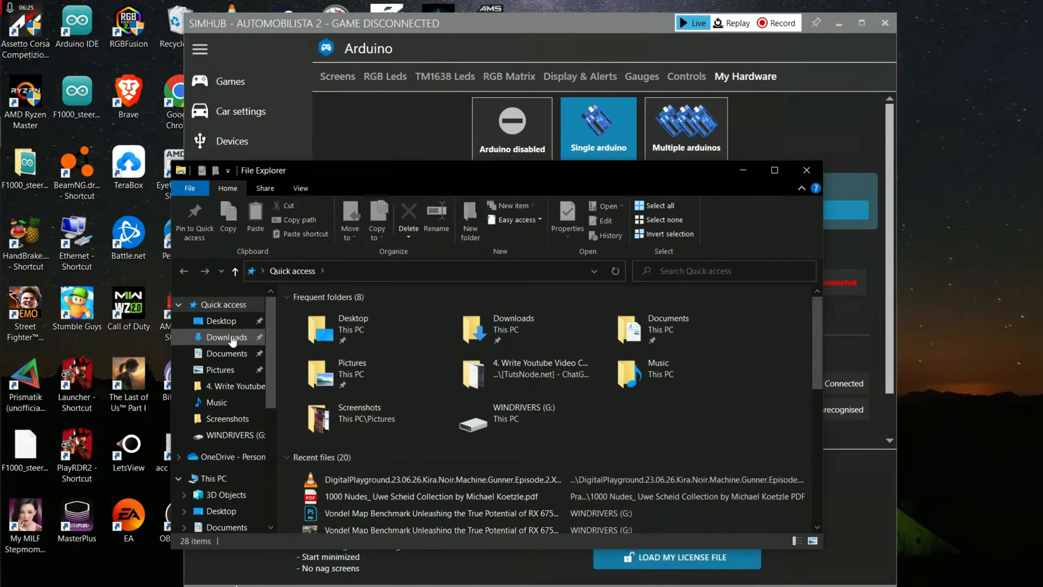
- Run SETUP.EXE from Downloads > CH341SER, install the CH340 driver, and dismiss the success message
left_click(227, 337)
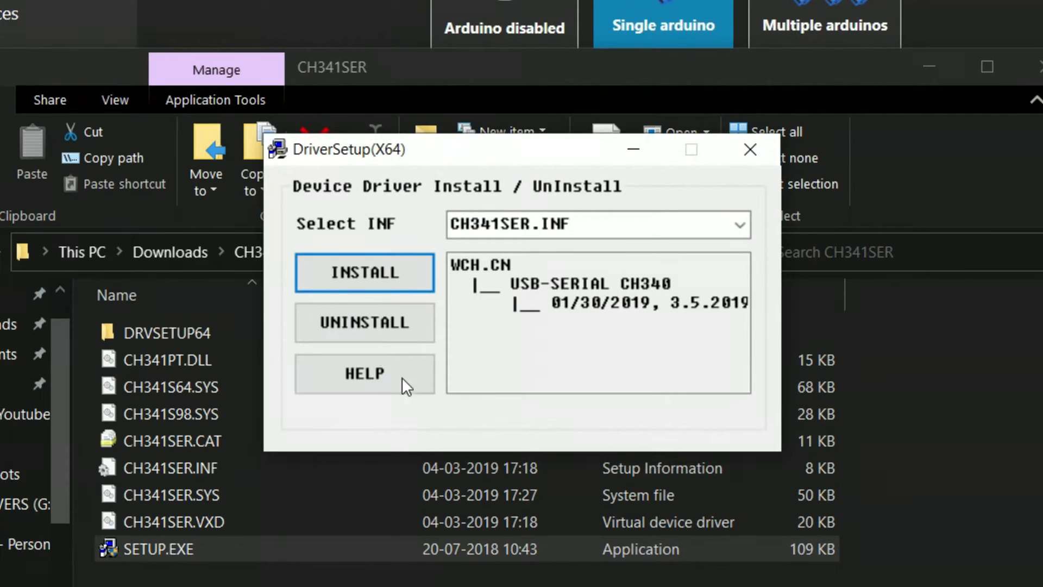
left_click(365, 271)
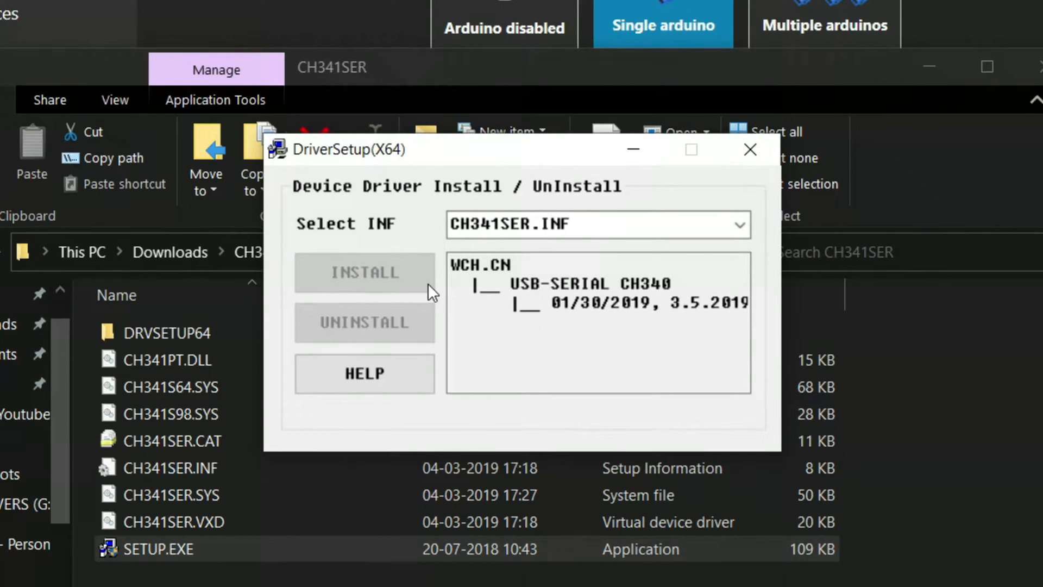
left_click(363, 271)
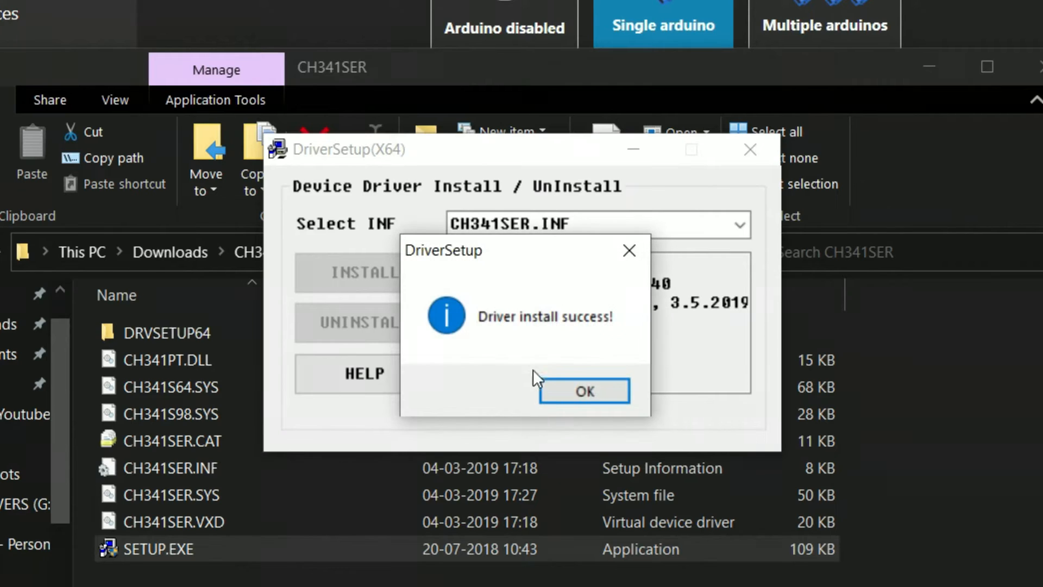
left_click(583, 390)
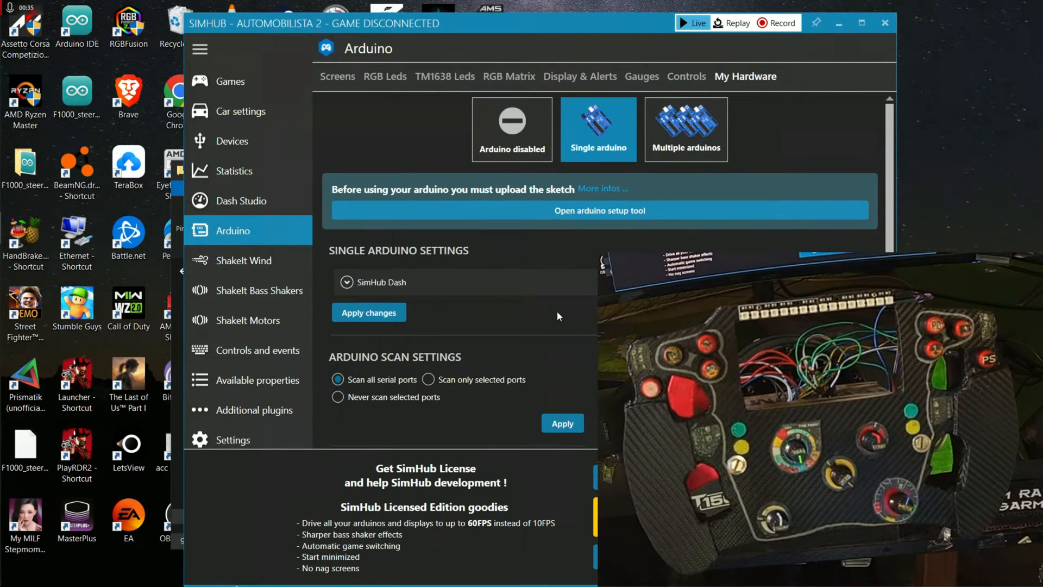
- On the RGB Leds page lower Default Profile brightness to about 5% and bring up the test data editor
left_click(384, 76)
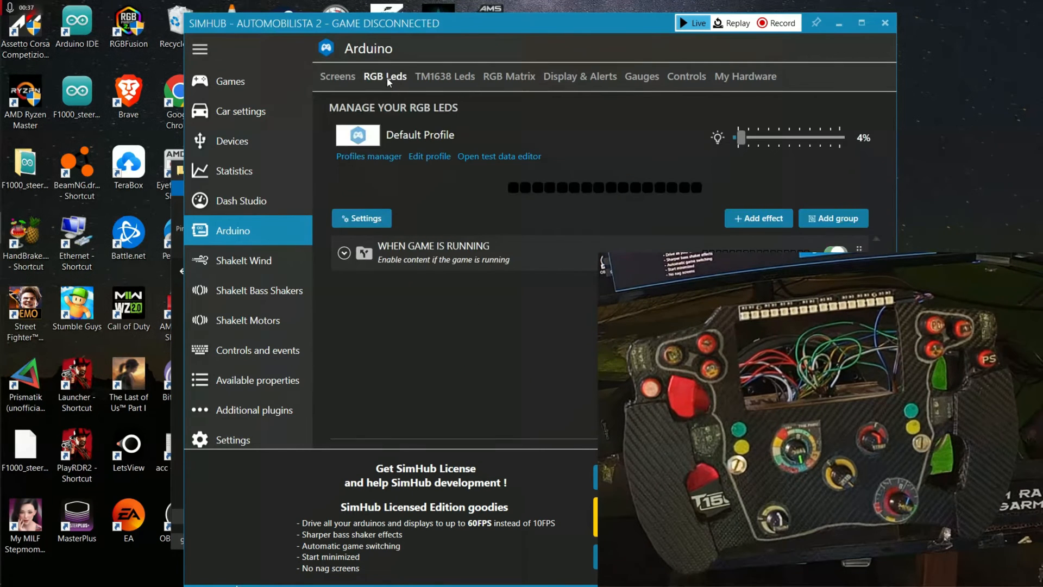
left_click_drag(738, 137, 752, 137)
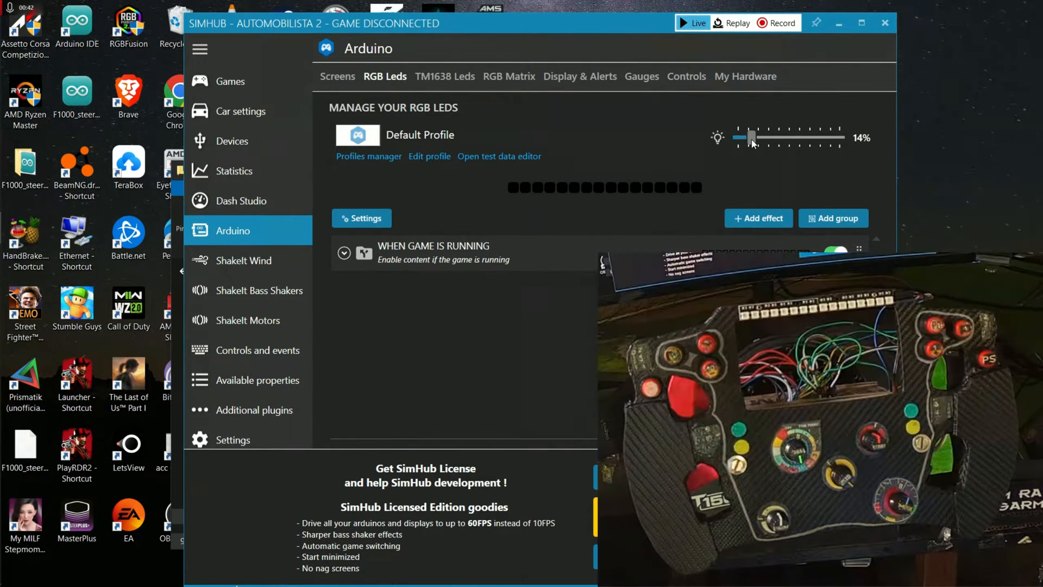
left_click_drag(752, 137, 741, 137)
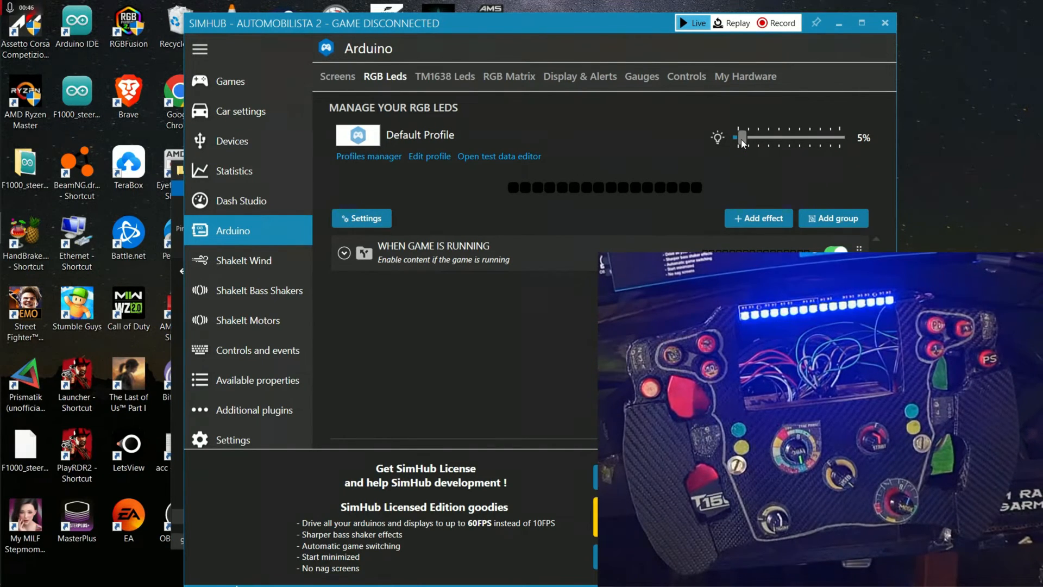
left_click(498, 156)
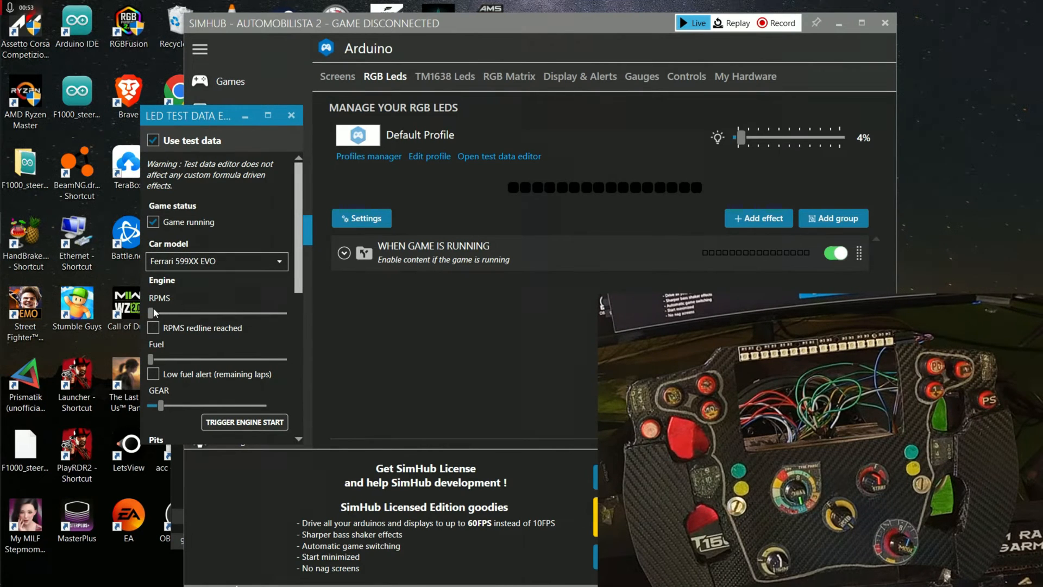
- Raise test RPM to light the rev LEDs and simulate Pit limiter ON and Is in pit lane
left_click_drag(148, 313, 204, 313)
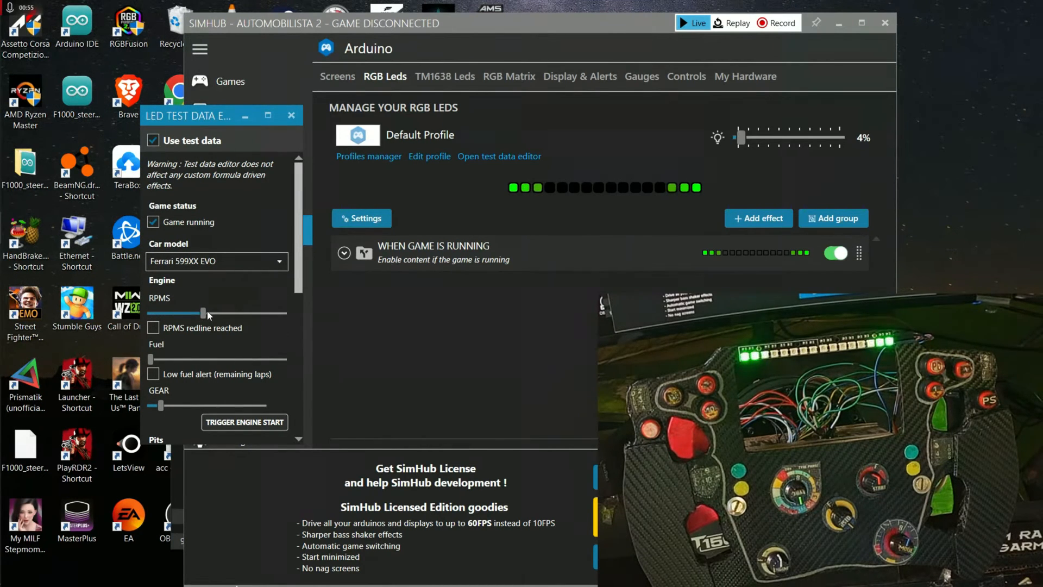
left_click_drag(203, 312, 250, 312)
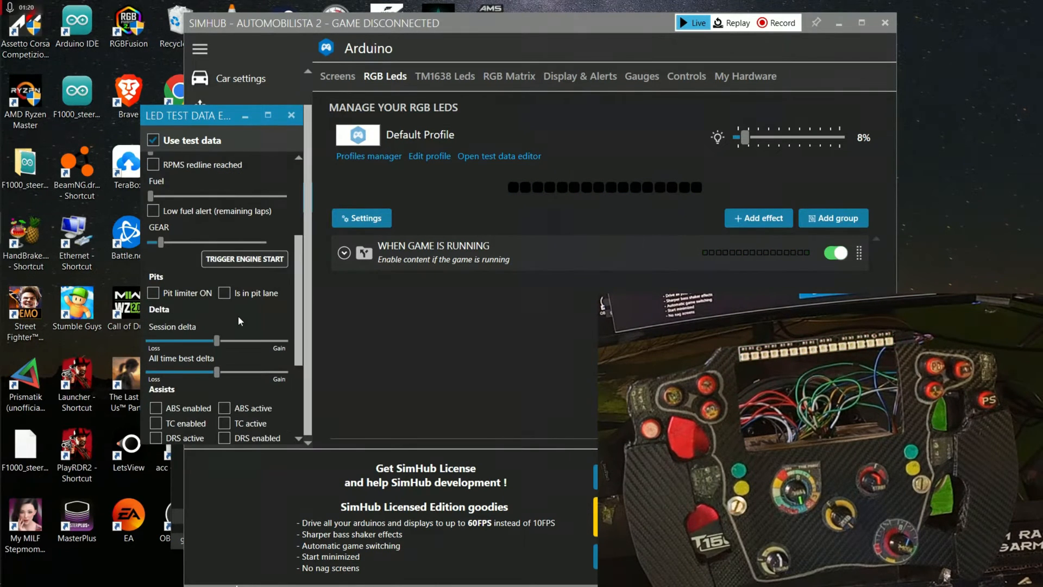
left_click(154, 292)
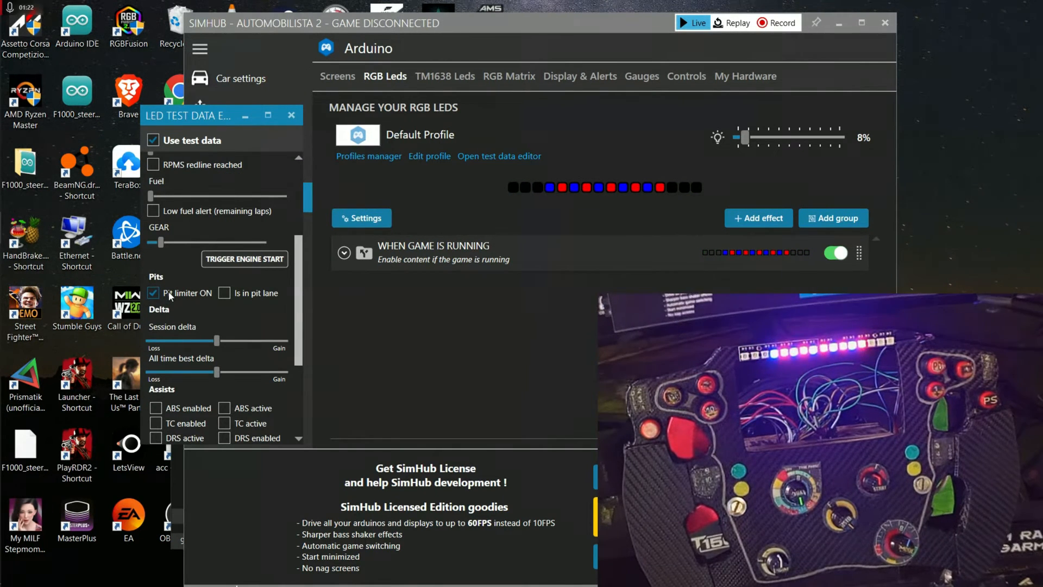
left_click(225, 292)
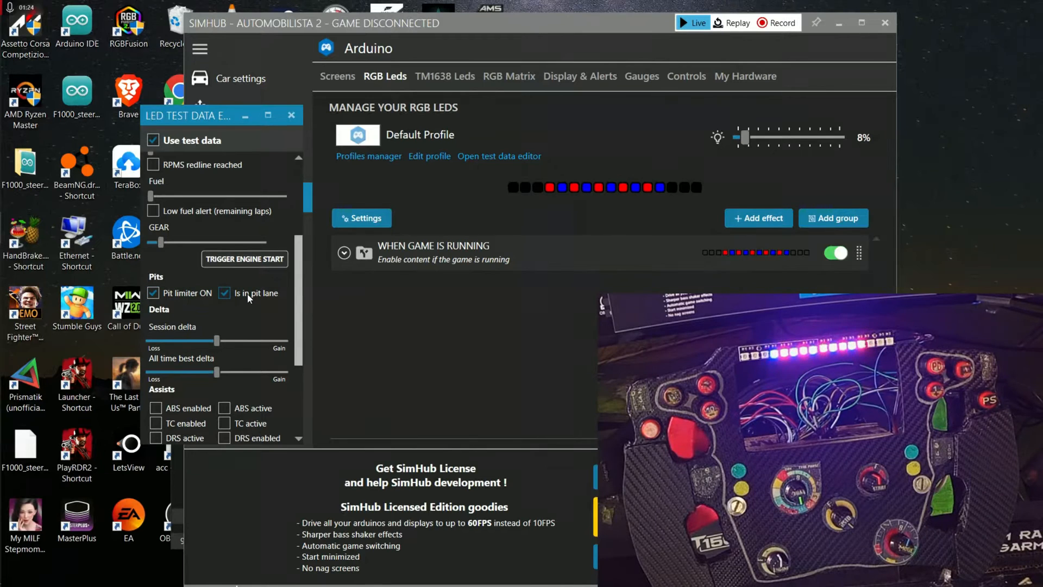
scroll("down", 3)
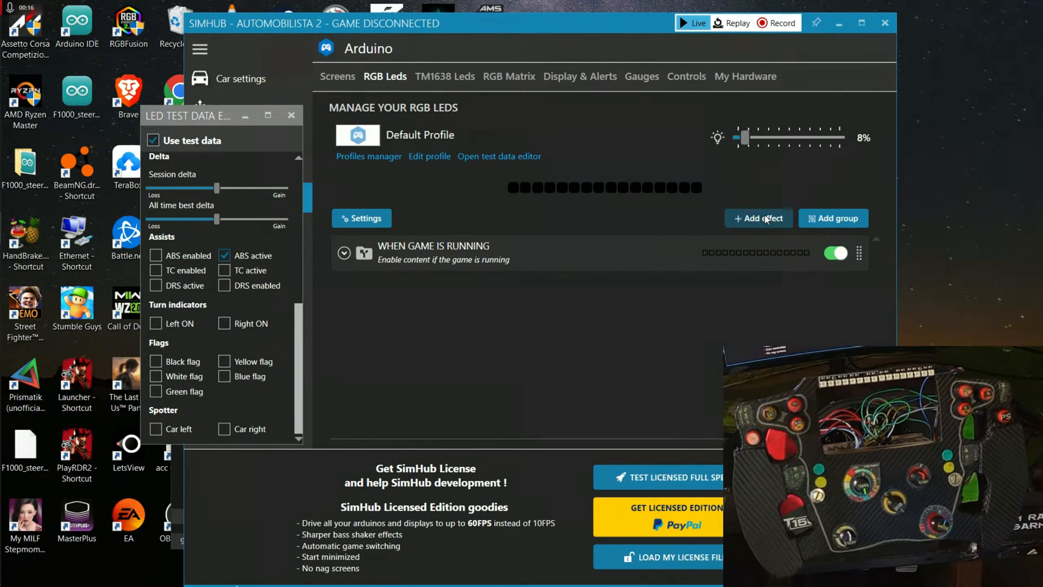
- Add the TC Active effect to the profile from Available Effects
left_click(759, 217)
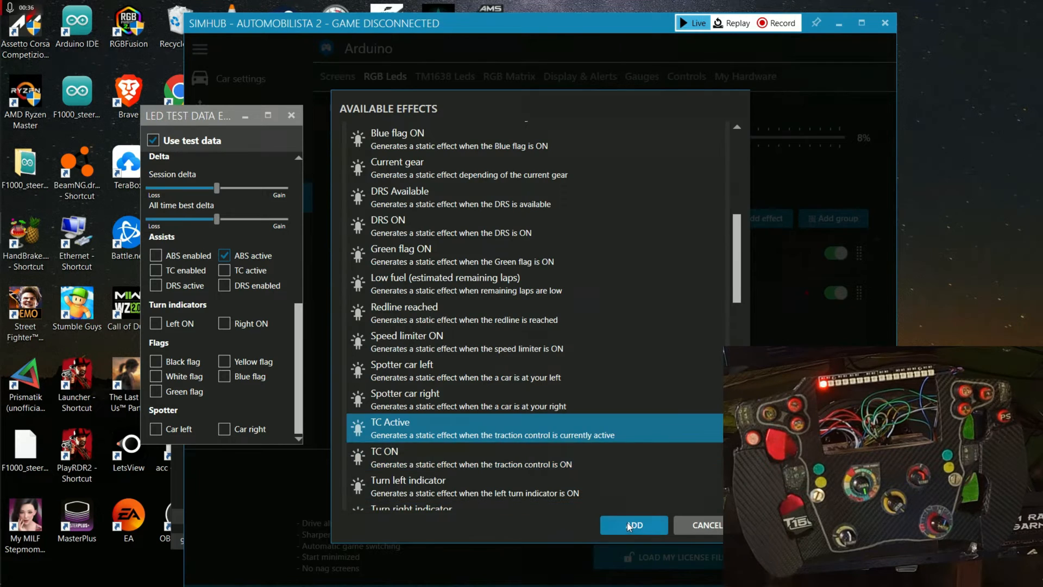
left_click(632, 525)
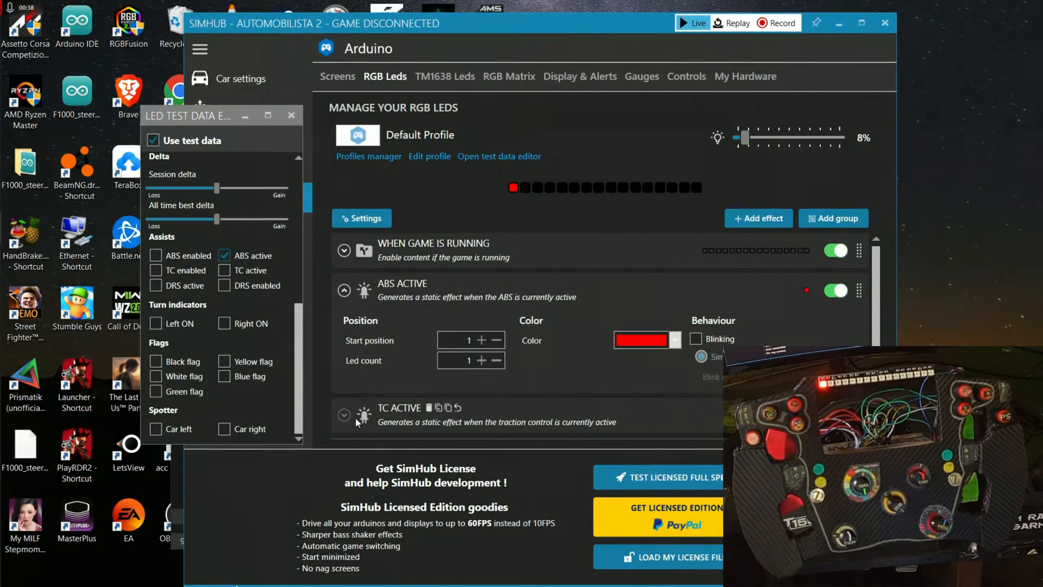